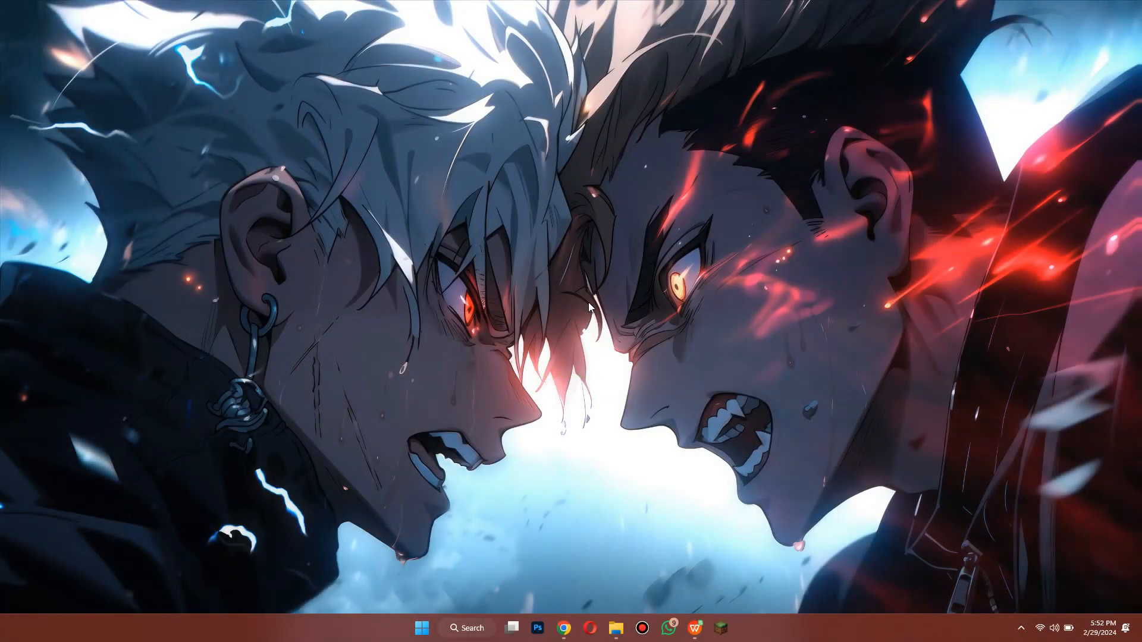
{"action": "mouse_move", "coordinate": [567, 603]}
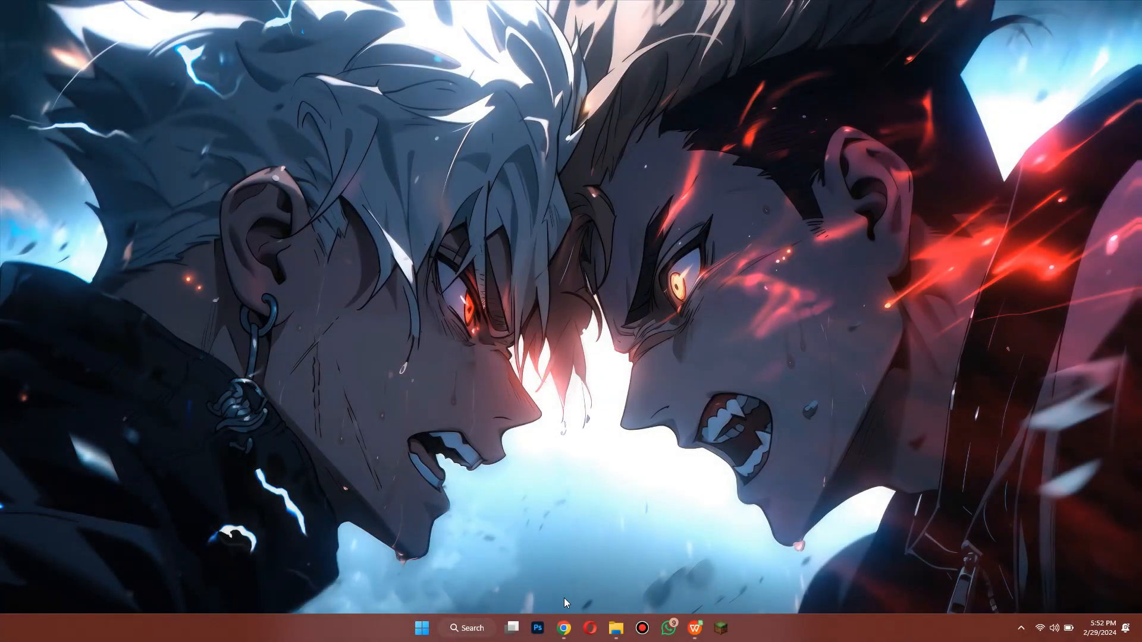
Search Google for 'my activity' from the Chrome address bar.
{"action": "left_click", "coordinate": [564, 628]}
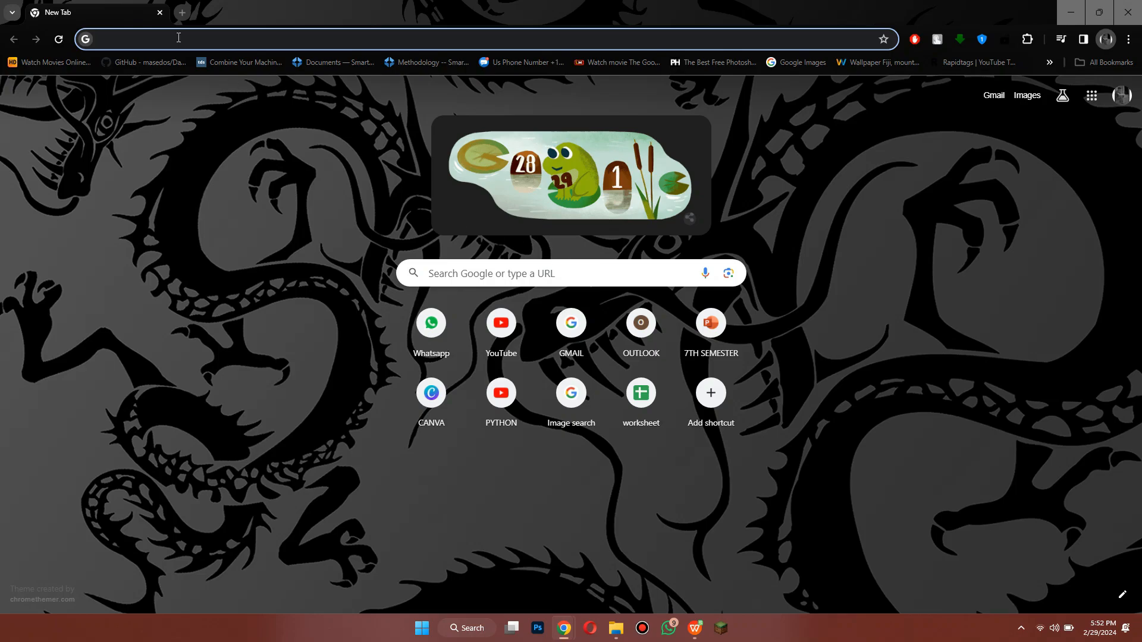
{"action": "type", "text": "my"}
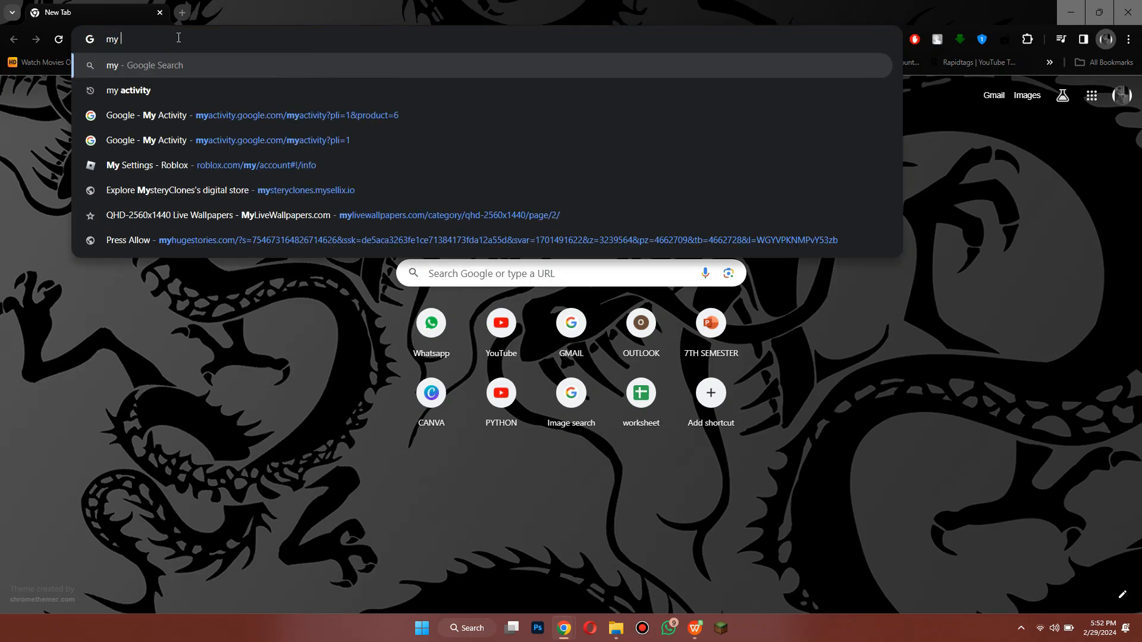
{"action": "left_click", "coordinate": [129, 90]}
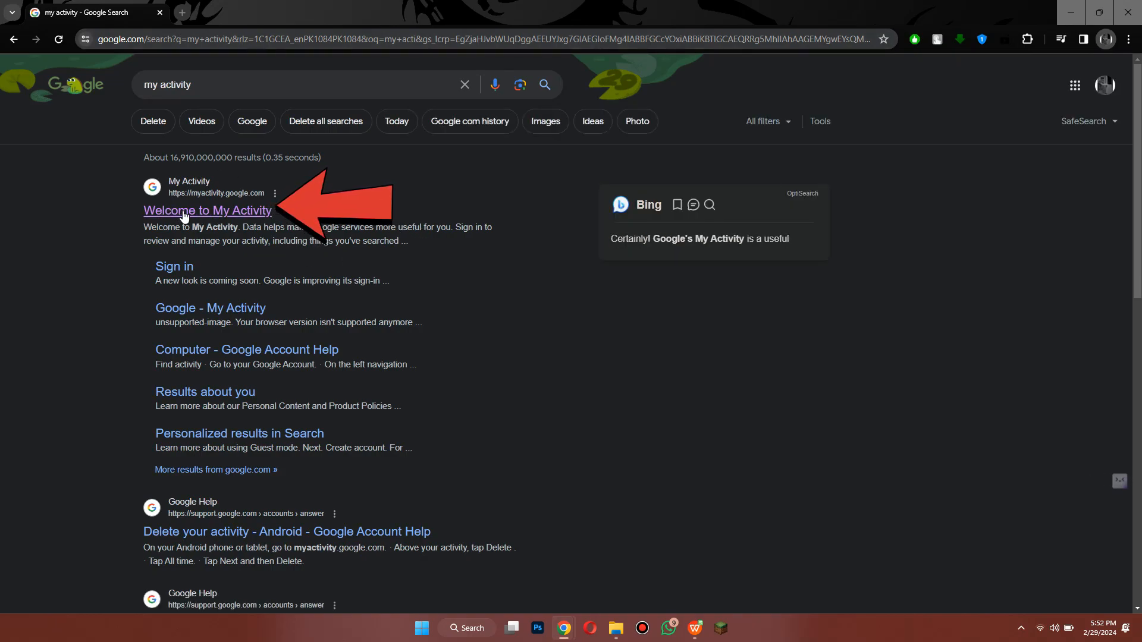
Open the 'Welcome to My Activity' search result.
{"action": "left_click", "coordinate": [207, 210]}
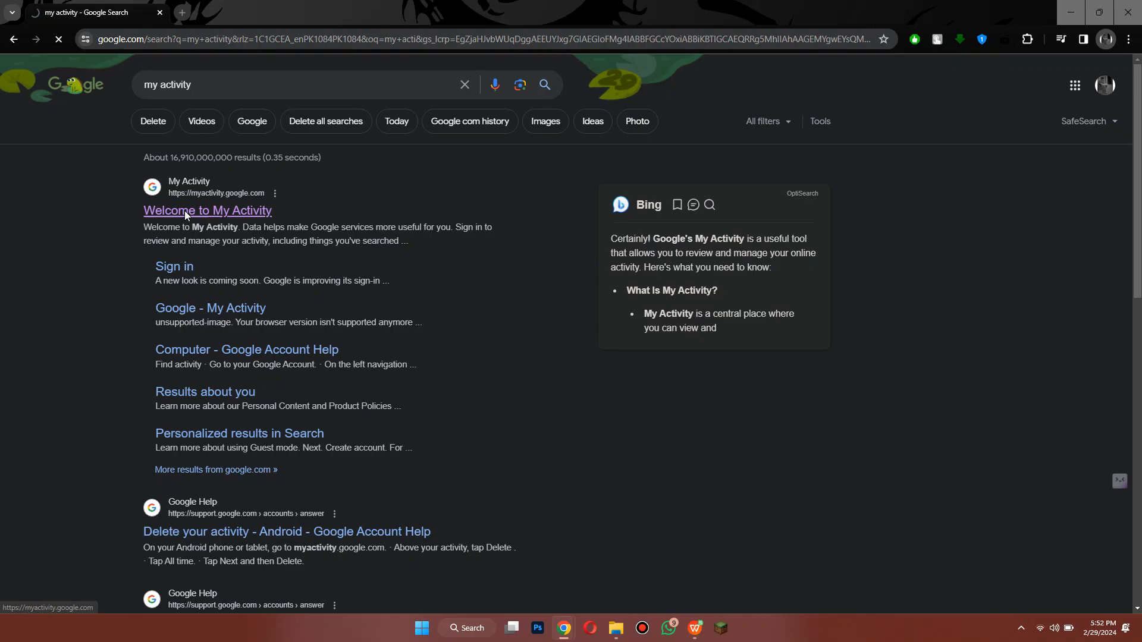
{"action": "left_click", "coordinate": [207, 211]}
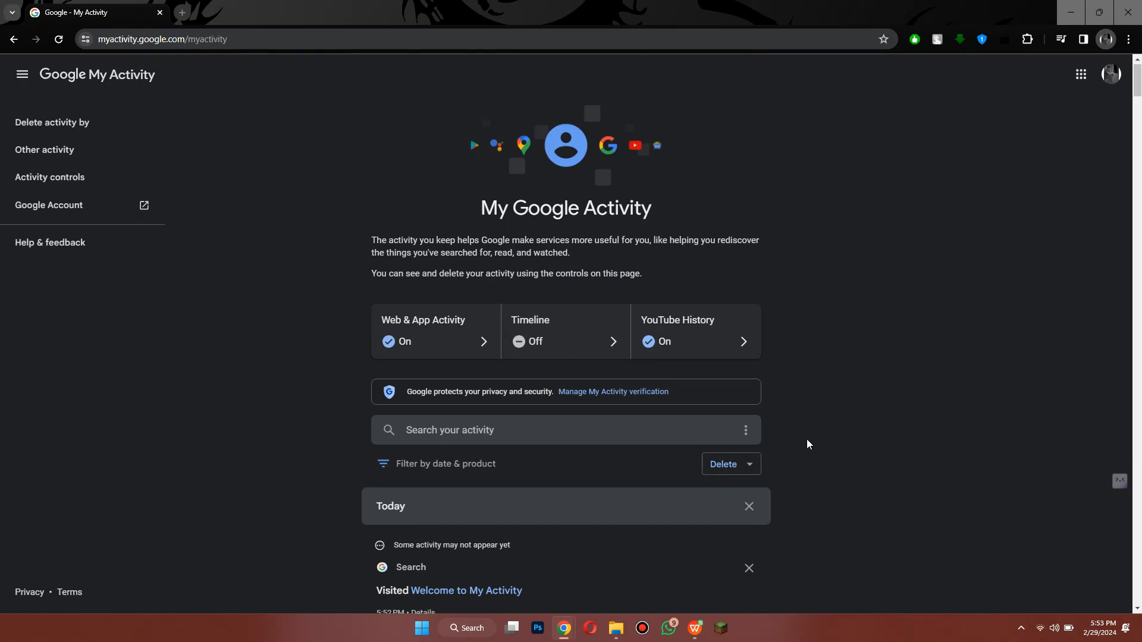
{"action": "scroll", "scroll_direction": "down", "scroll_amount": 3}
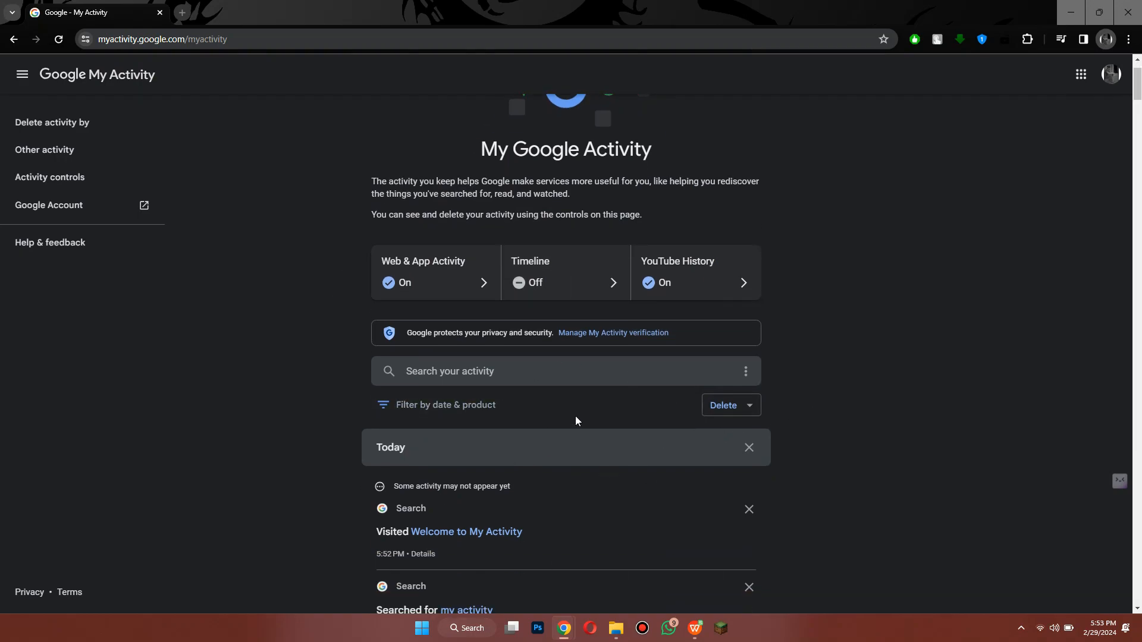
{"action": "mouse_move", "coordinate": [408, 519]}
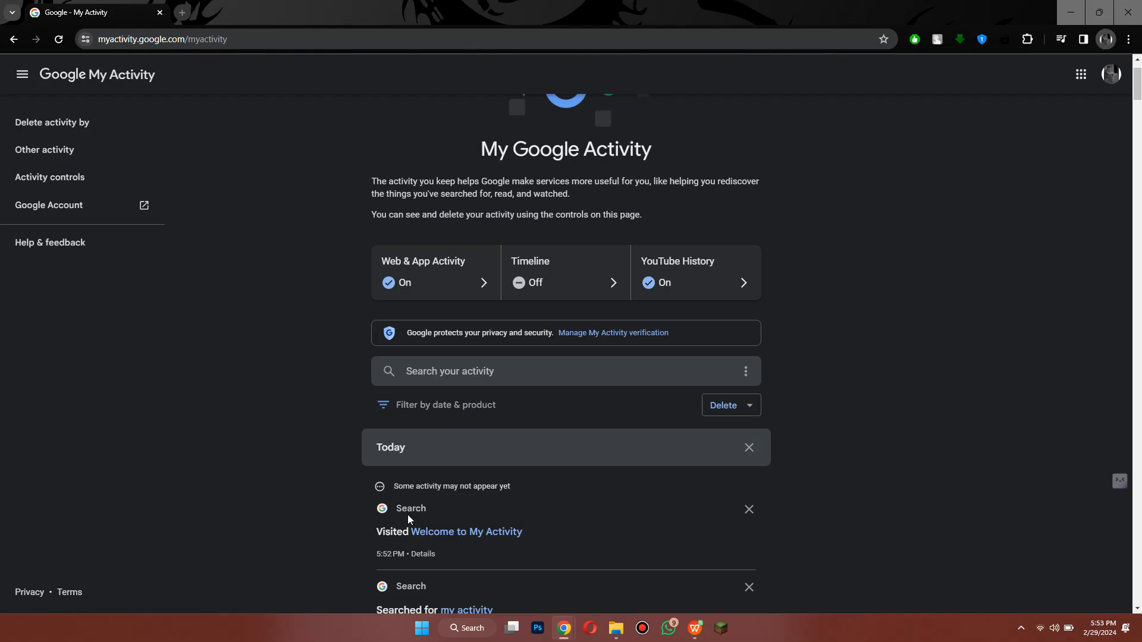
{"action": "scroll", "scroll_direction": "down", "scroll_amount": 3}
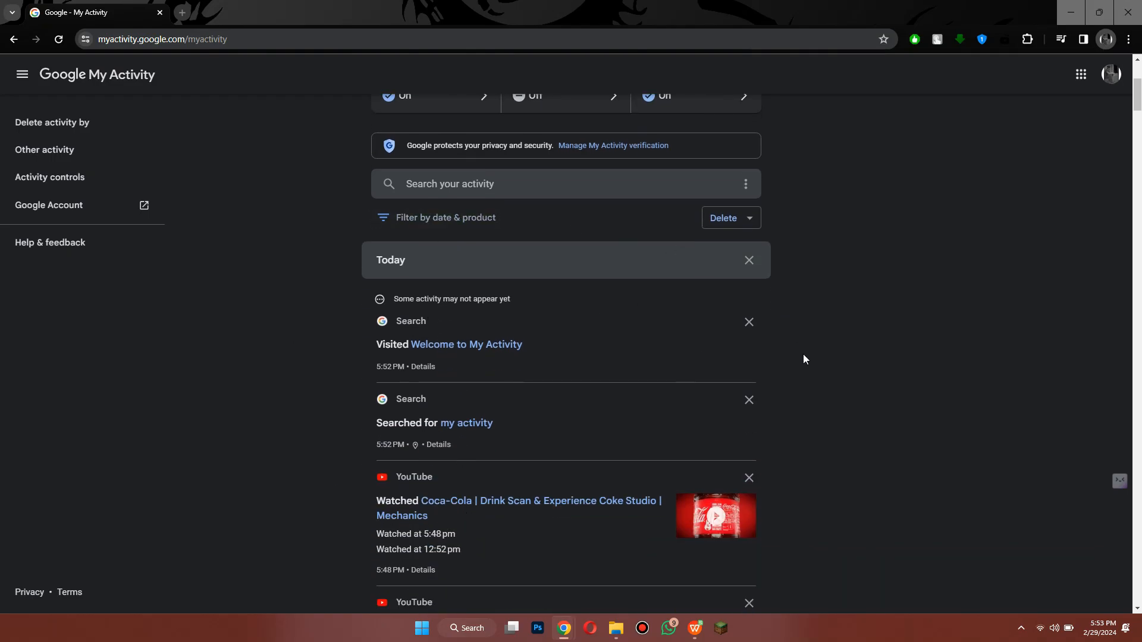
{"action": "scroll", "scroll_direction": "up", "scroll_amount": 3}
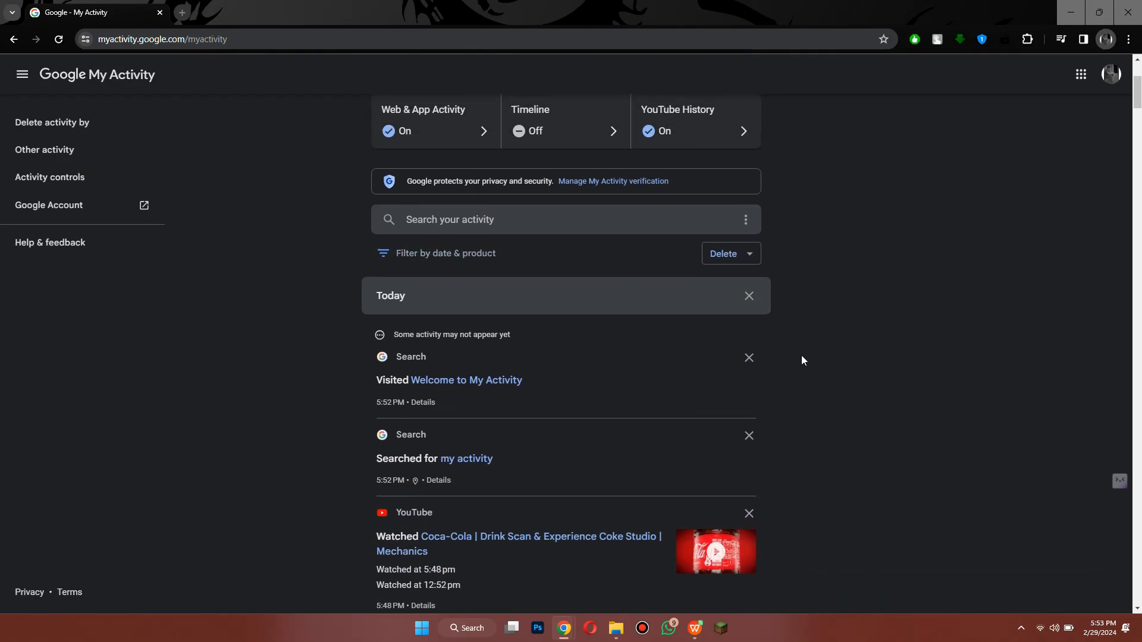
{"action": "scroll", "scroll_direction": "up", "scroll_amount": 3}
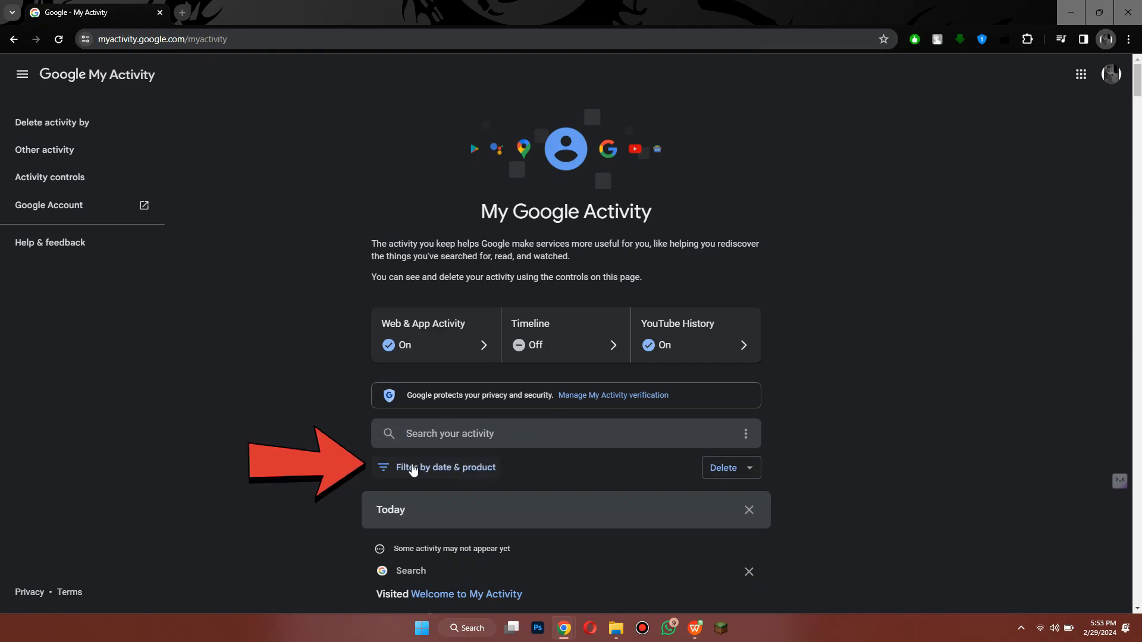
Apply a 'Filter by date & product' filter with only Chrome ticked.
{"action": "left_click", "coordinate": [443, 467]}
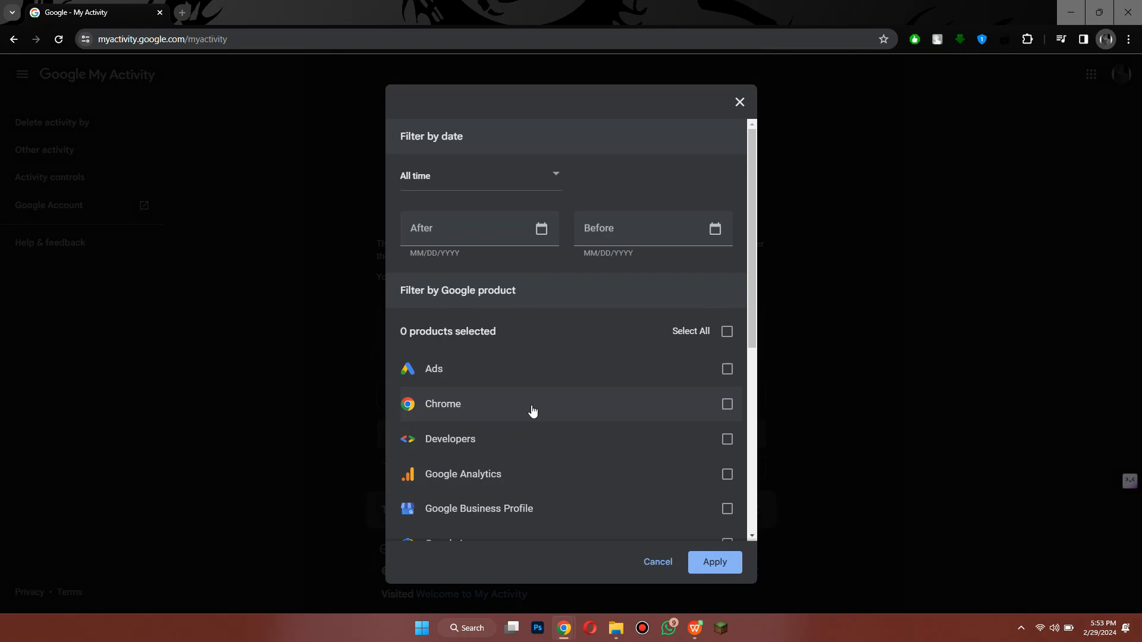
{"action": "left_click", "coordinate": [726, 404]}
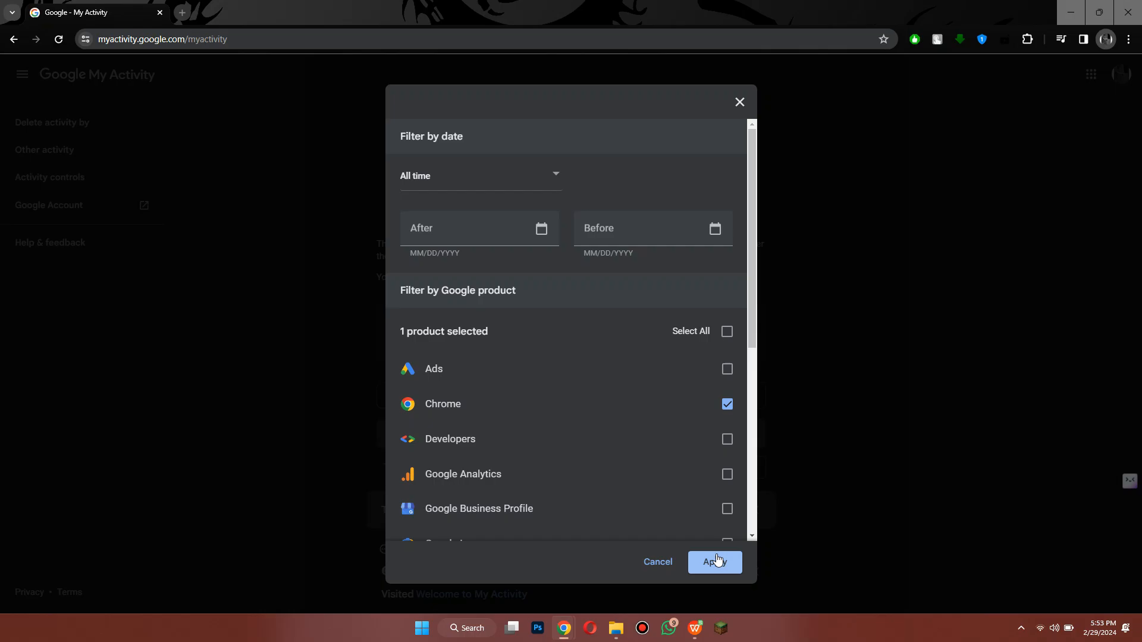
{"action": "left_click", "coordinate": [714, 562]}
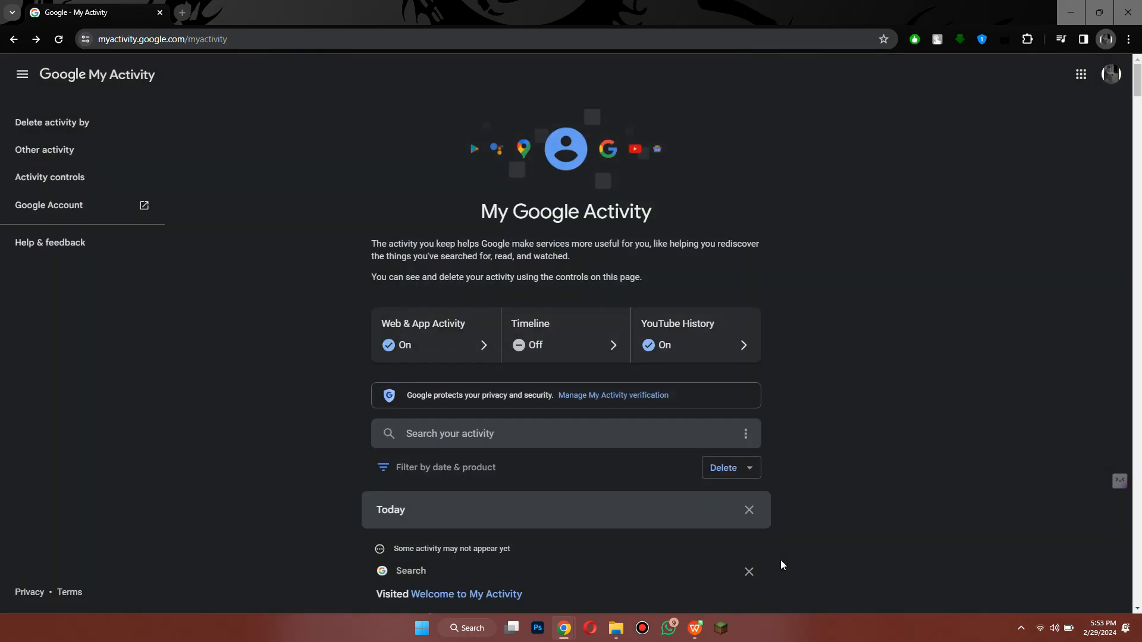
{"action": "mouse_move", "coordinate": [835, 442]}
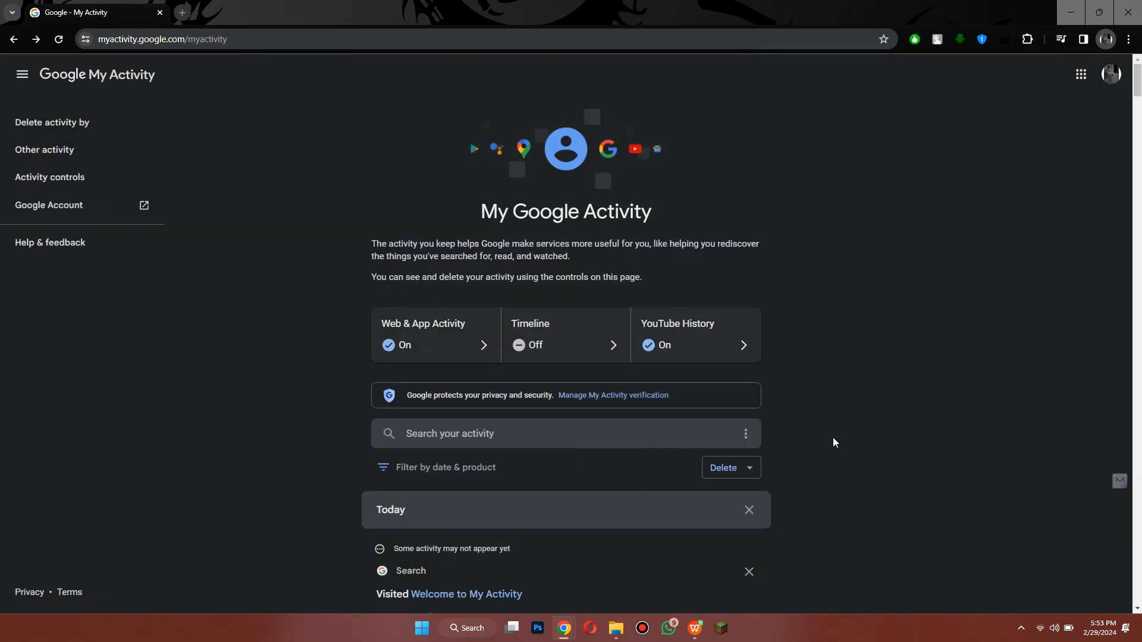